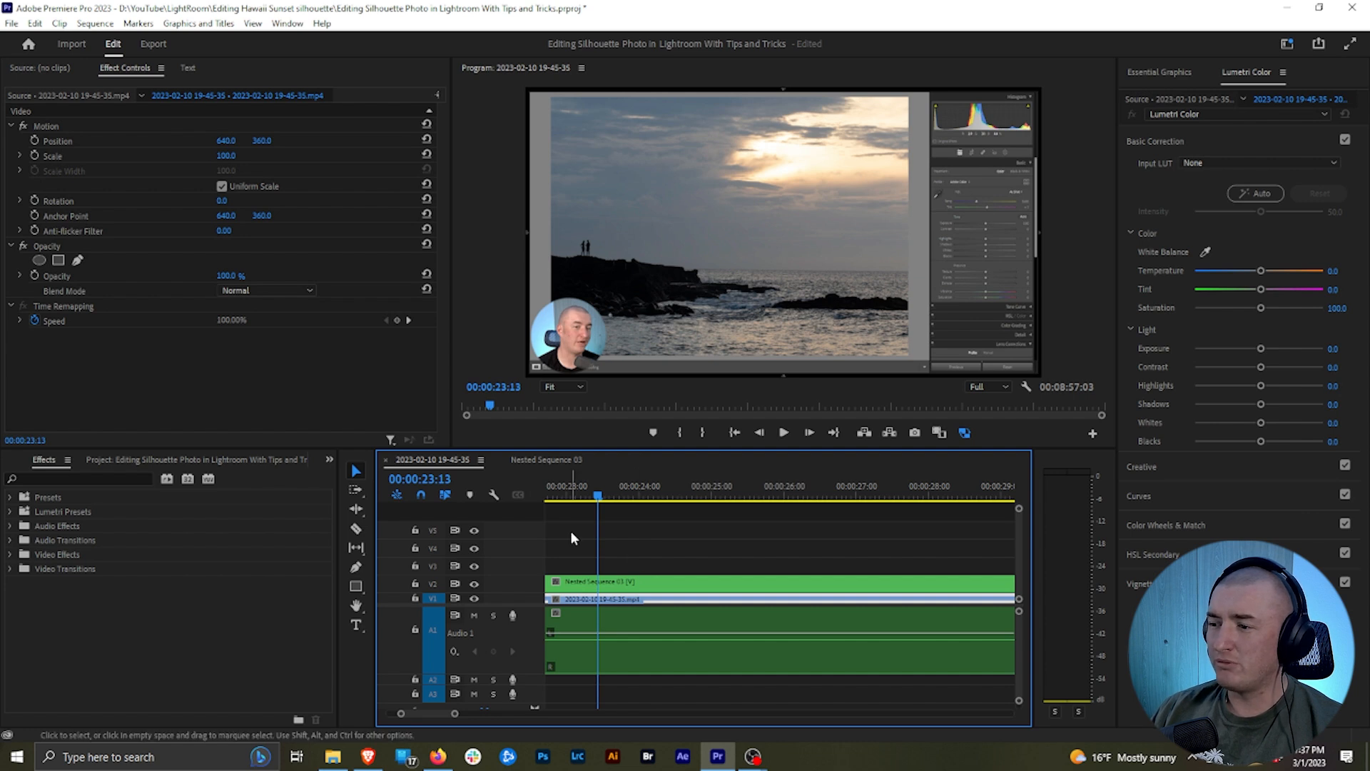
{"action": "mouse_move", "coordinate": [590, 483]}
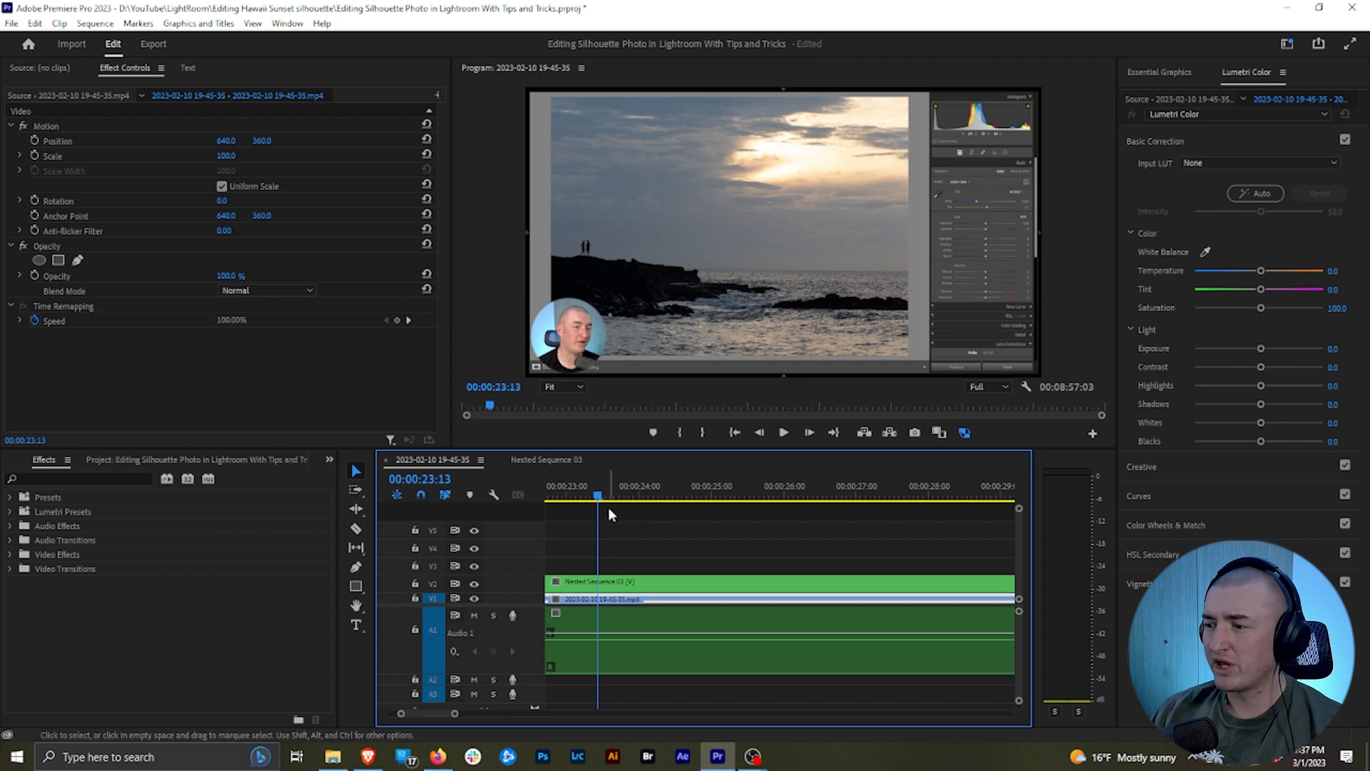
Step: Play the clip, then expand Audio Effects > Amplitude and Compression and apply Dynamics to the audio clip
{"action": "left_click", "coordinate": [784, 431]}
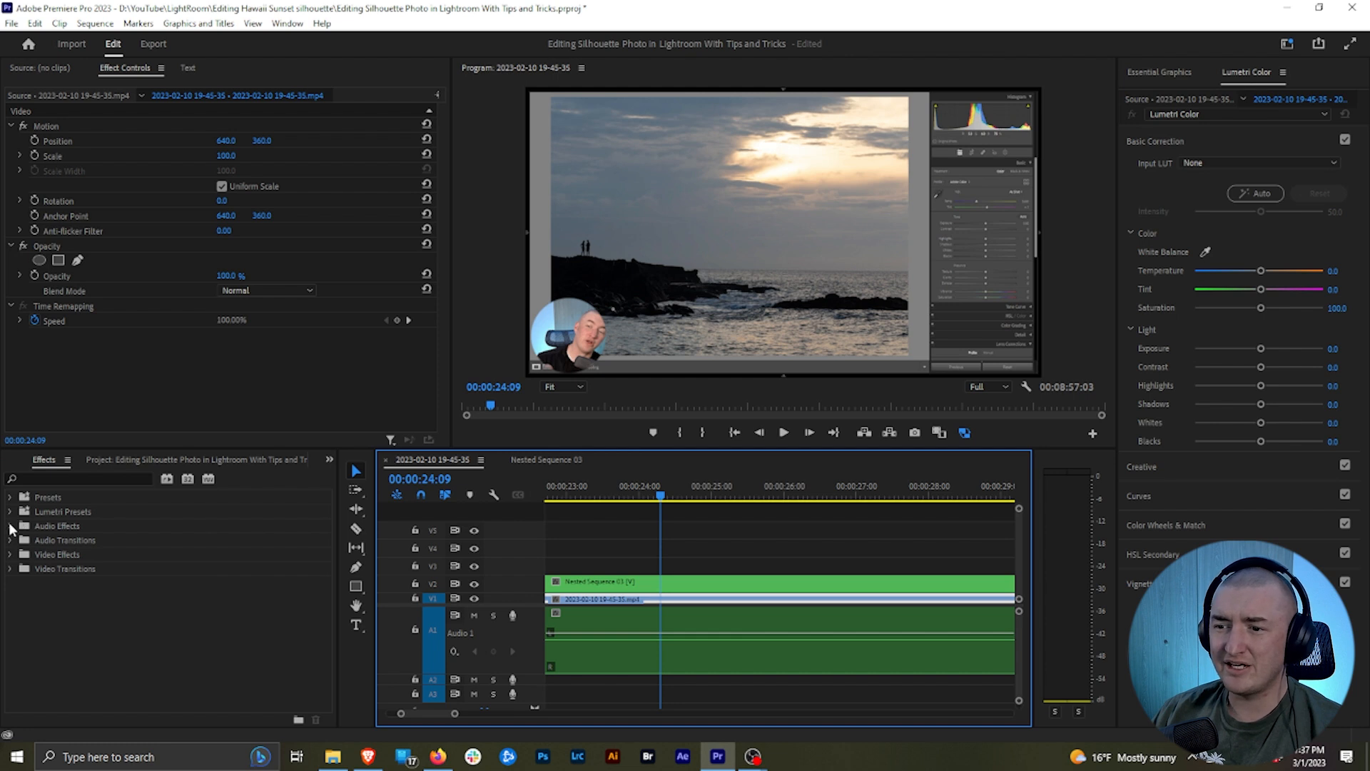
{"action": "left_click", "coordinate": [9, 525]}
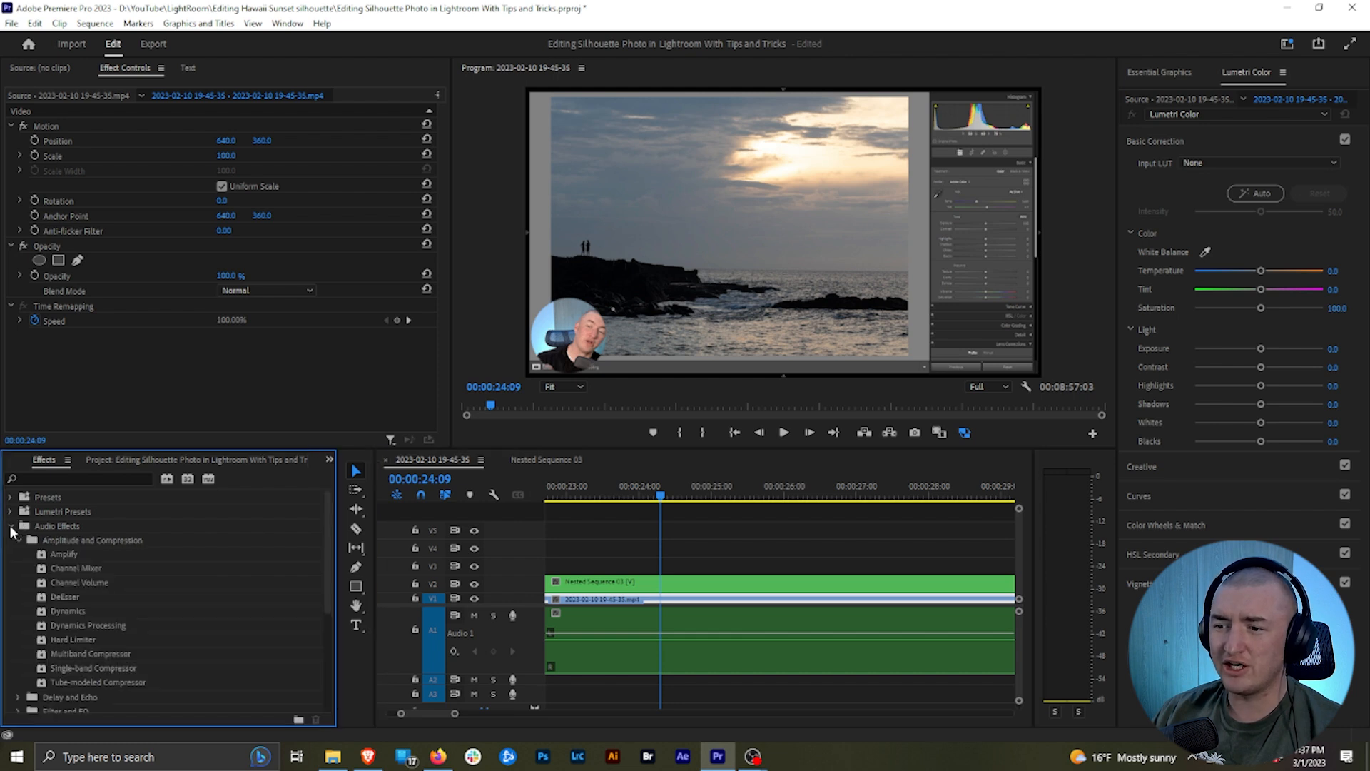
{"action": "mouse_move", "coordinate": [162, 551]}
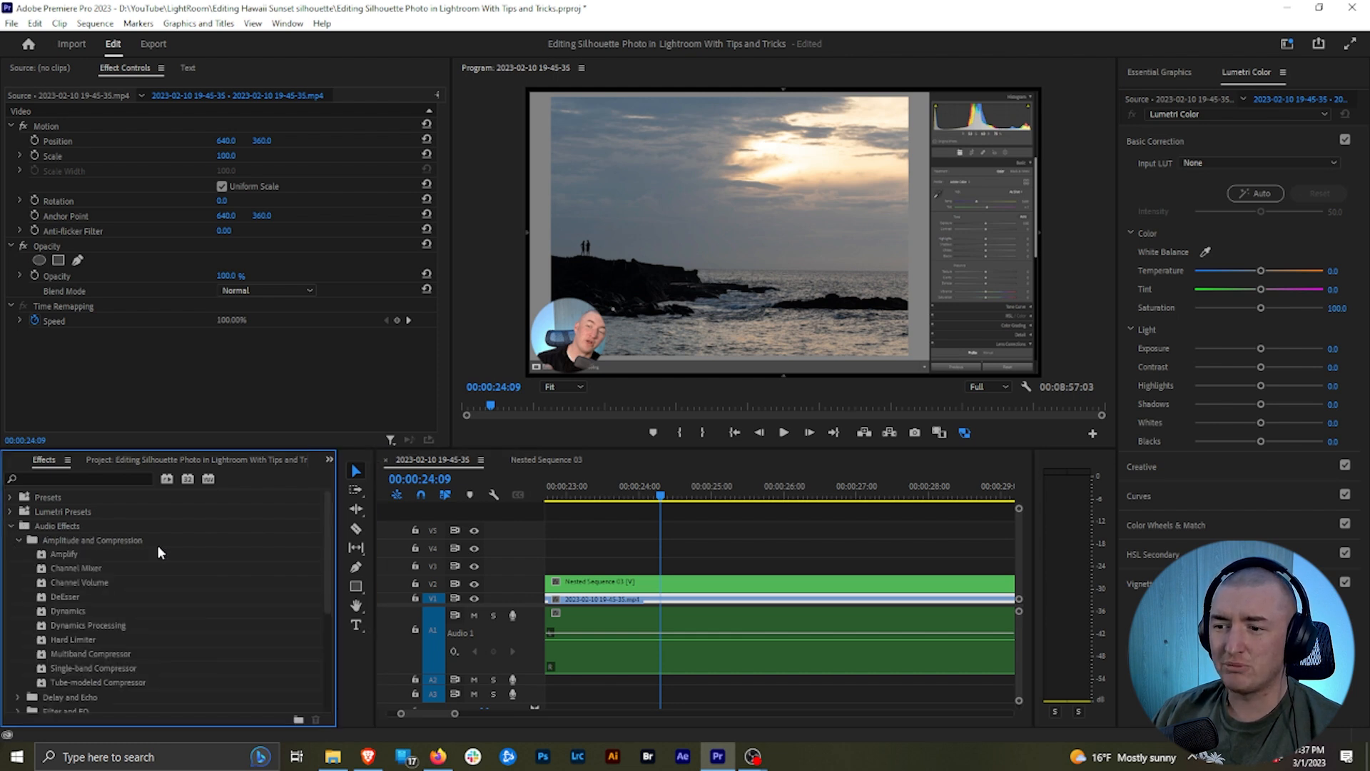
{"action": "left_click", "coordinate": [17, 539]}
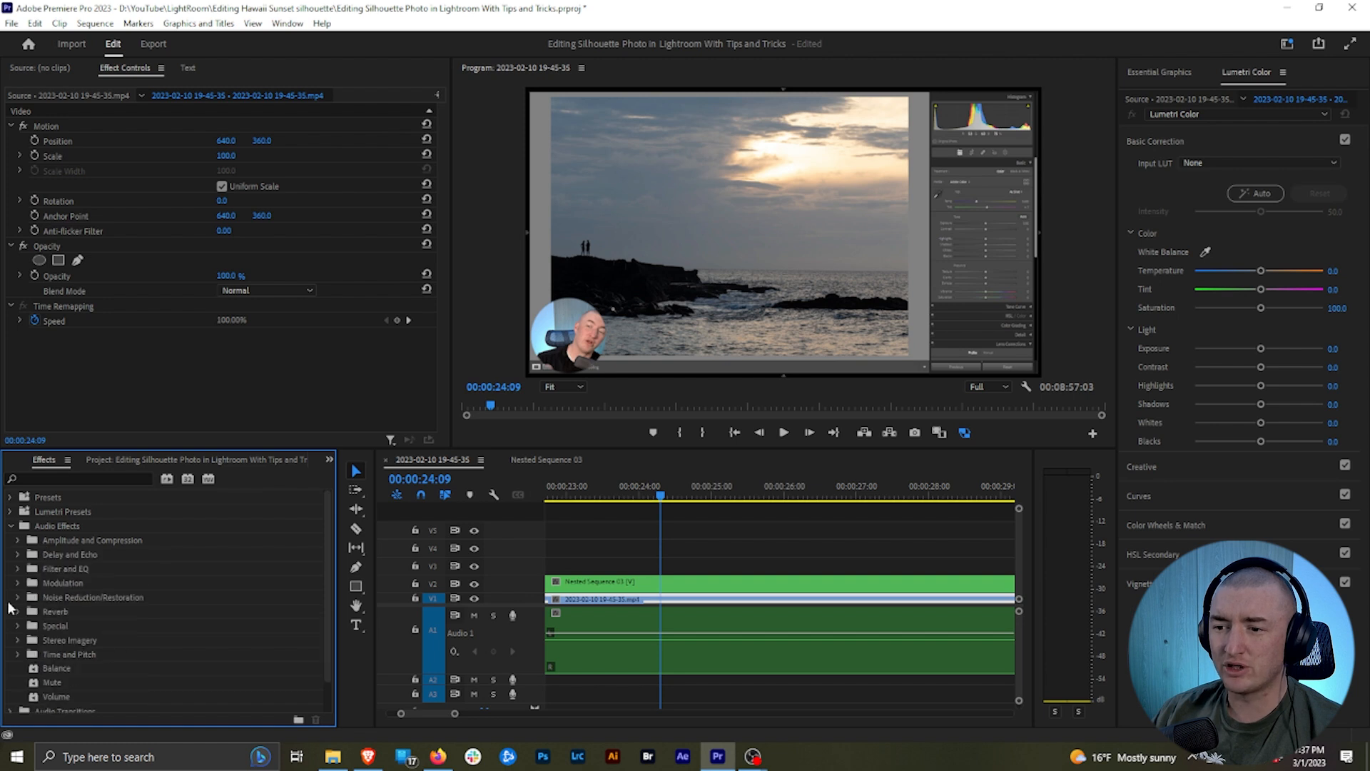
{"action": "left_click", "coordinate": [17, 540]}
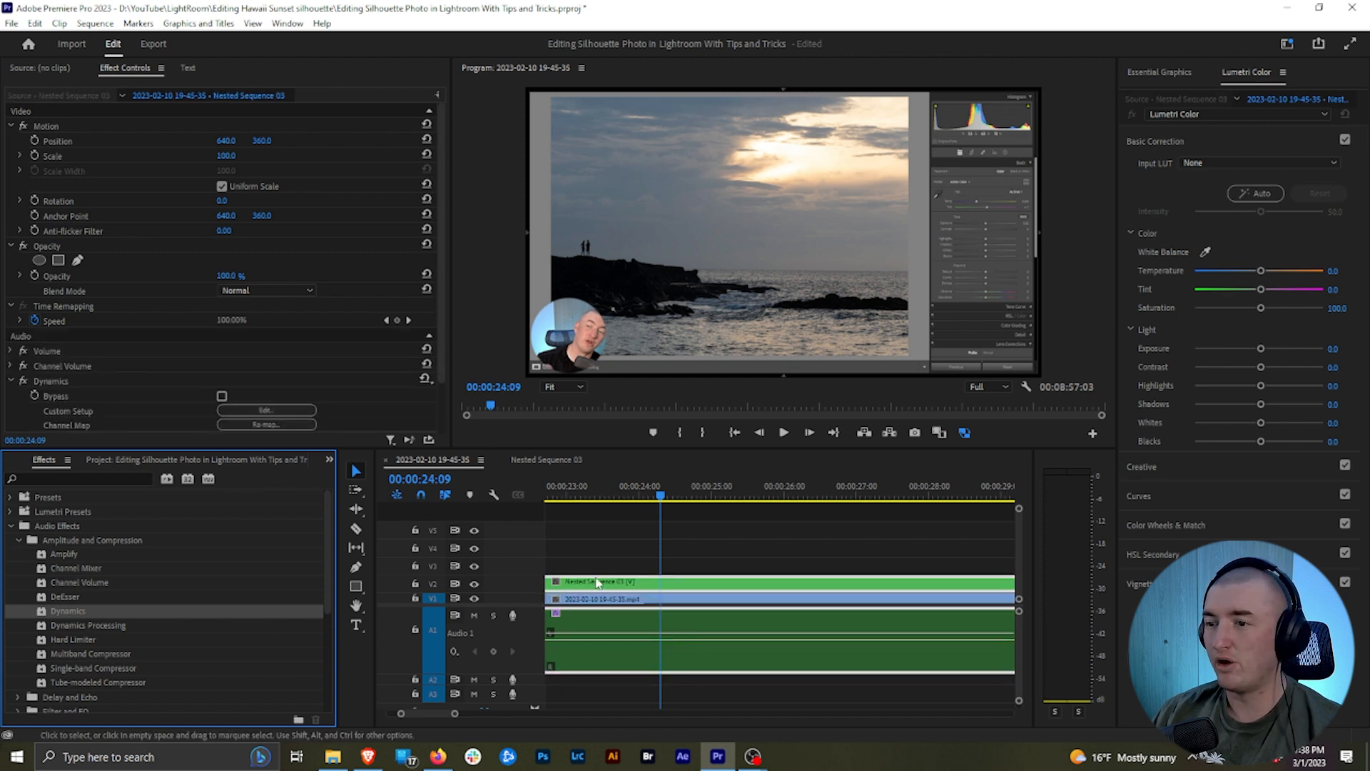
Step: In the Dynamics Clip Fx Editor, enable AutoGate with its threshold lowered to -36.9 dB, then close the editor
{"action": "left_click", "coordinate": [265, 412]}
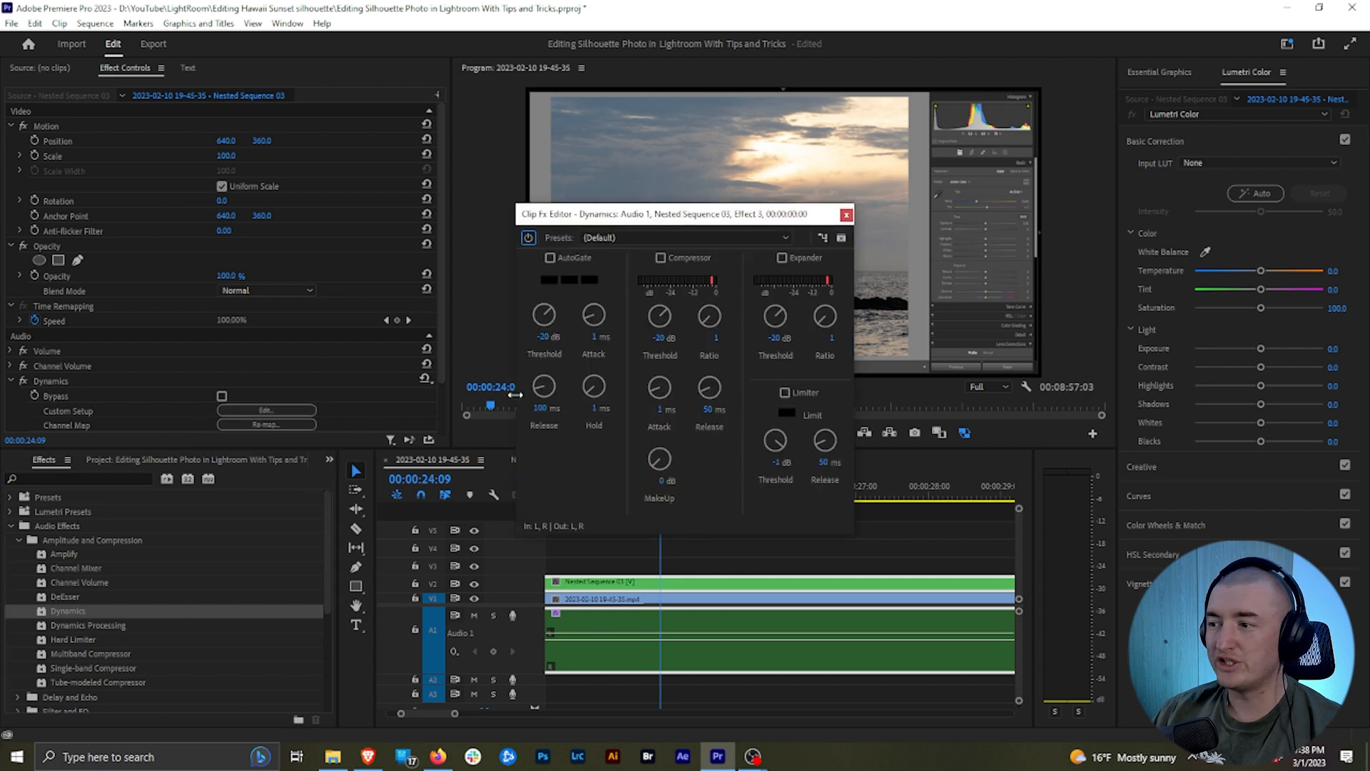
{"action": "left_click", "coordinate": [551, 257]}
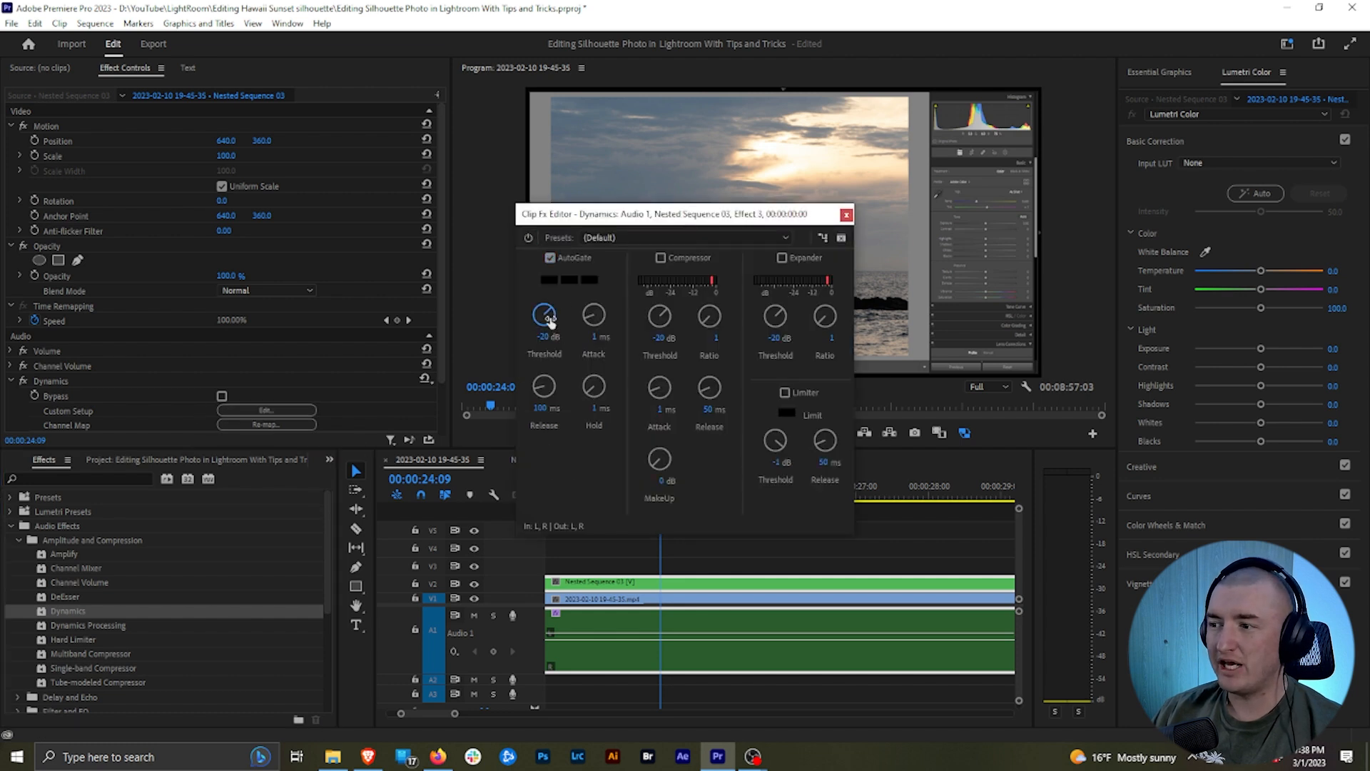
{"action": "left_click_drag", "start_coordinate": [543, 315], "coordinate": [544, 367]}
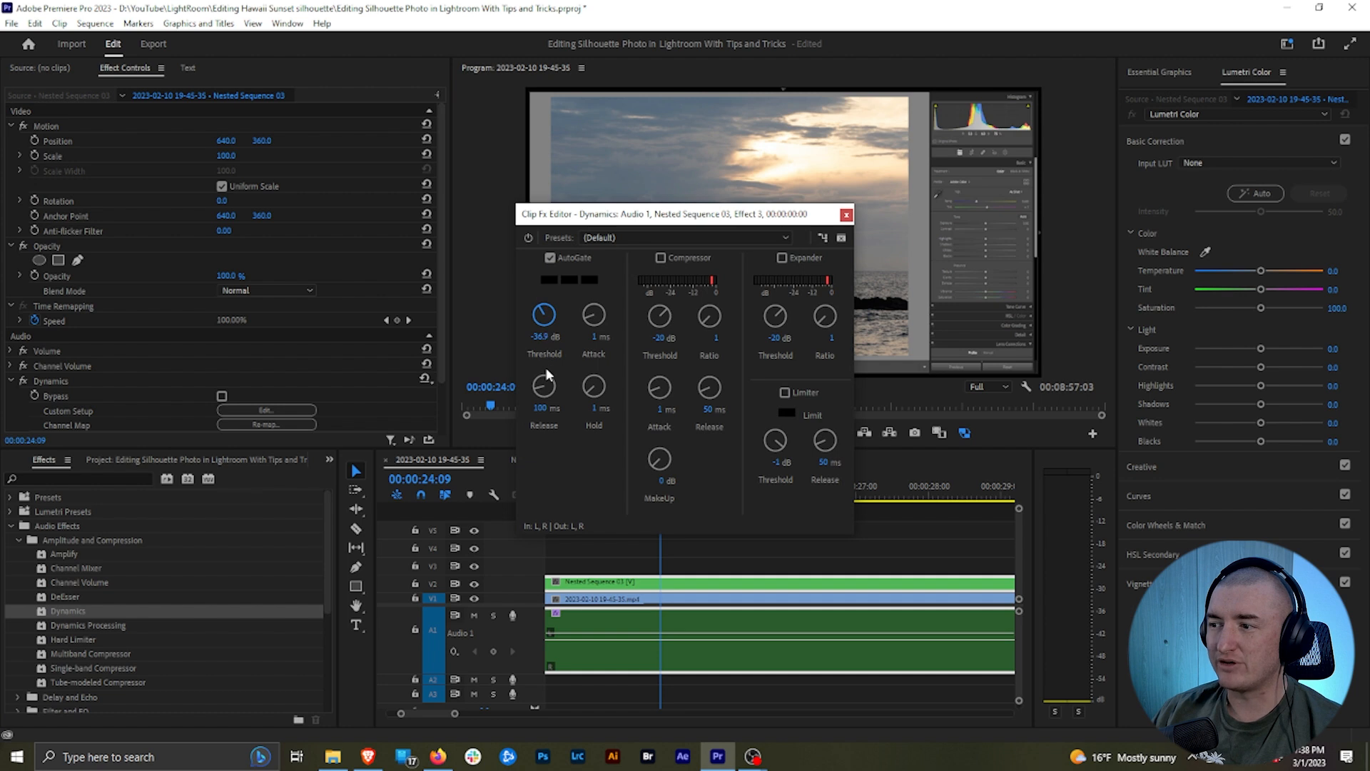
{"action": "mouse_move", "coordinate": [527, 317]}
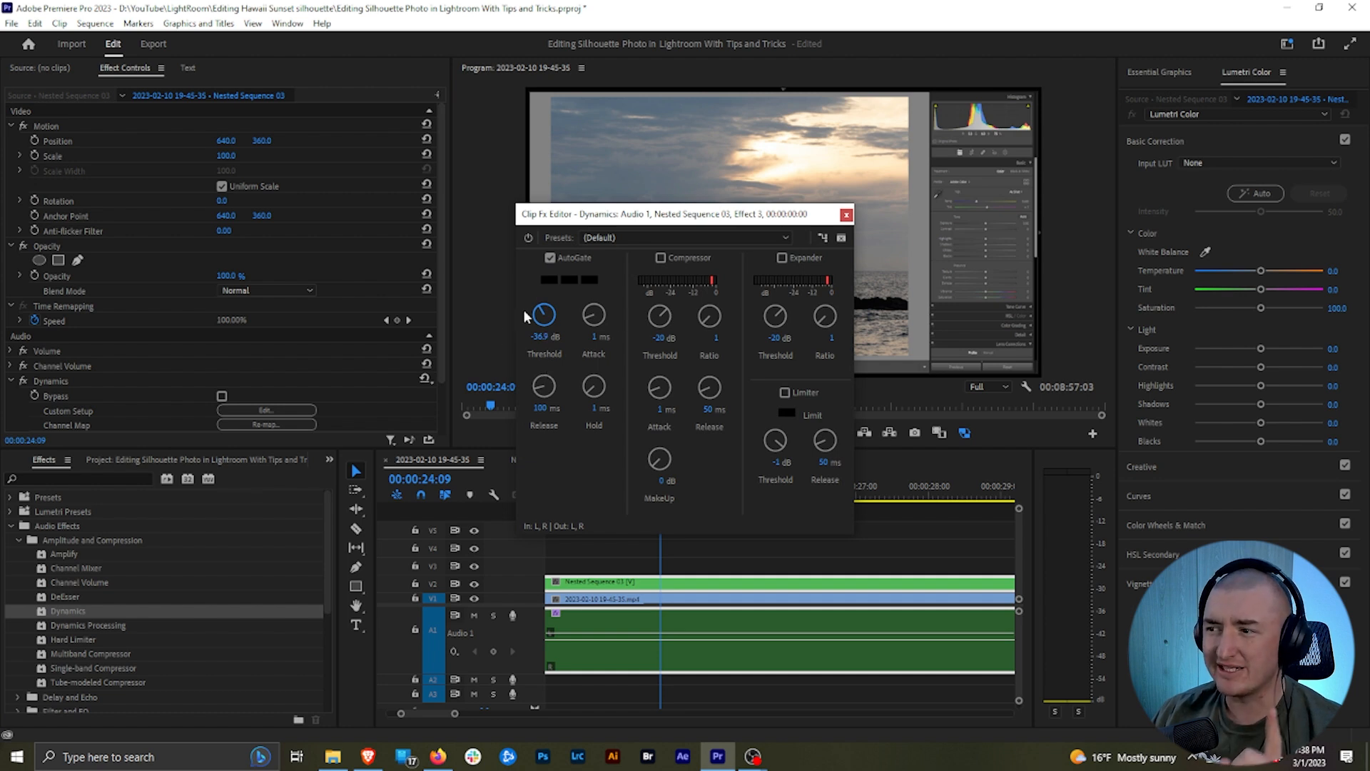
{"action": "mouse_move", "coordinate": [851, 239]}
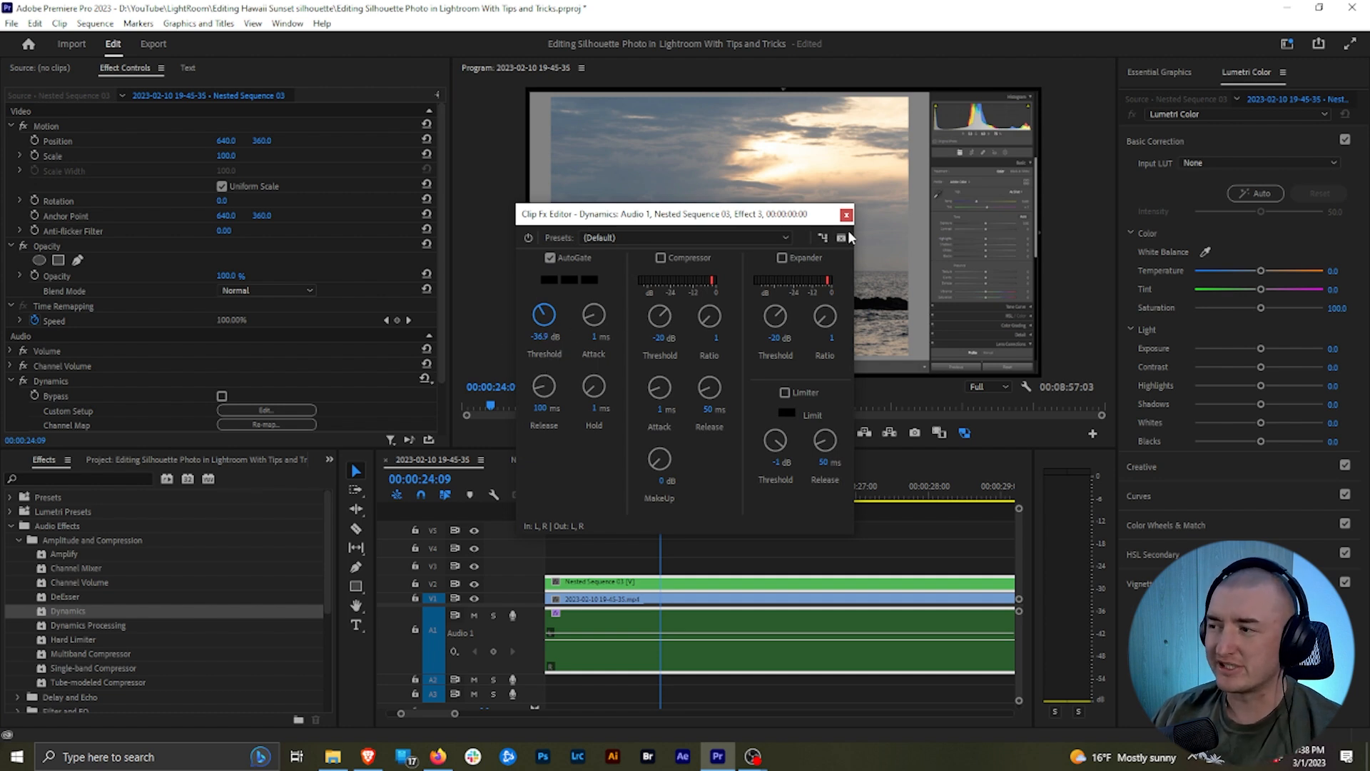
{"action": "left_click", "coordinate": [845, 214]}
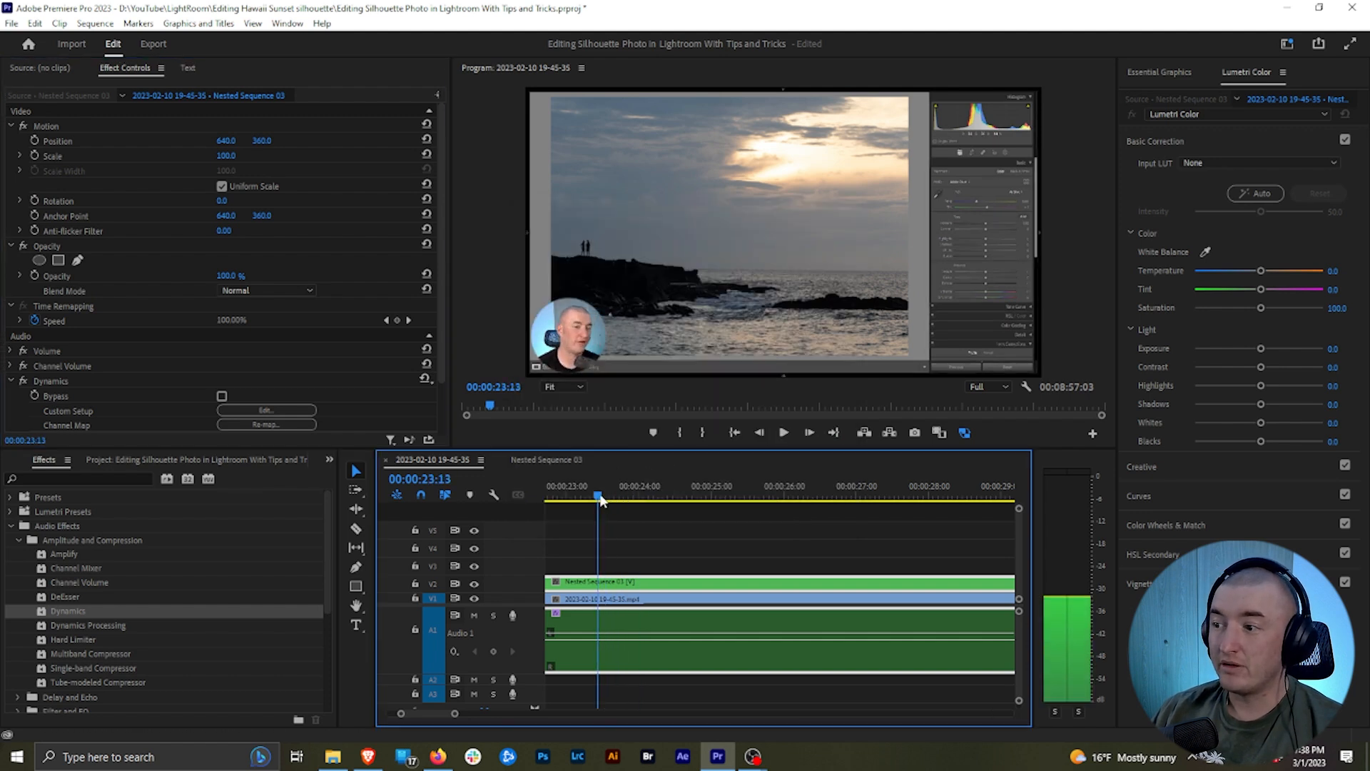
Step: Play the clip with Dynamics toggled off and back on, then reopen the Dynamics Clip Fx Editor
{"action": "left_click", "coordinate": [610, 496]}
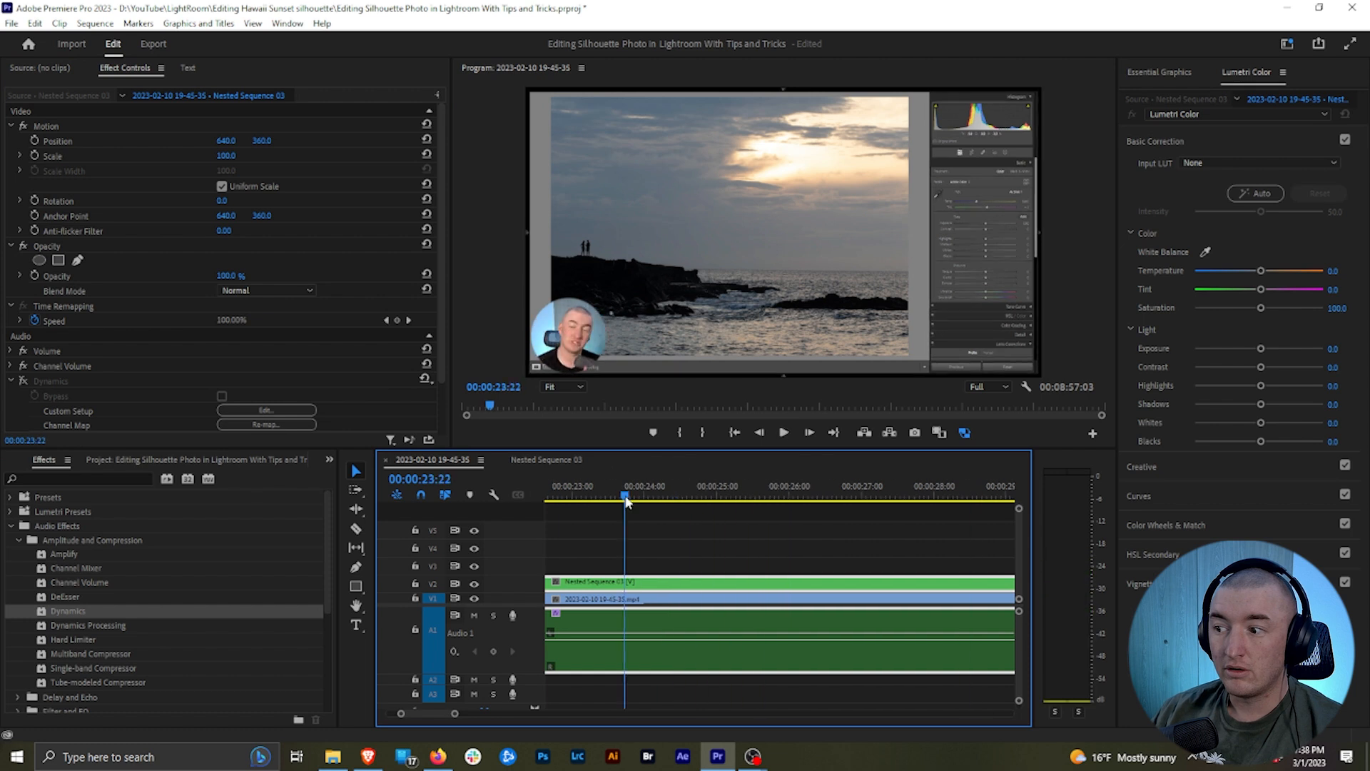
{"action": "left_click", "coordinate": [784, 431]}
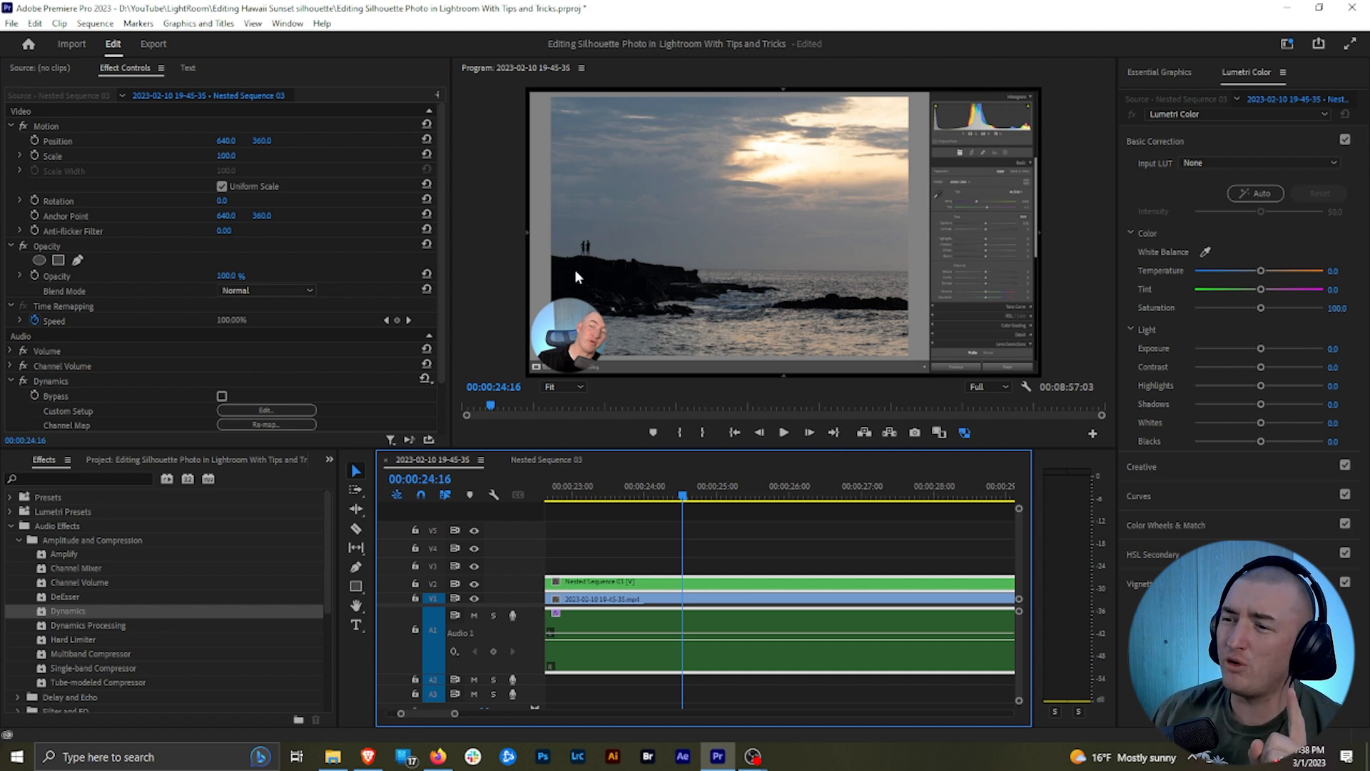
{"action": "left_click", "coordinate": [266, 411]}
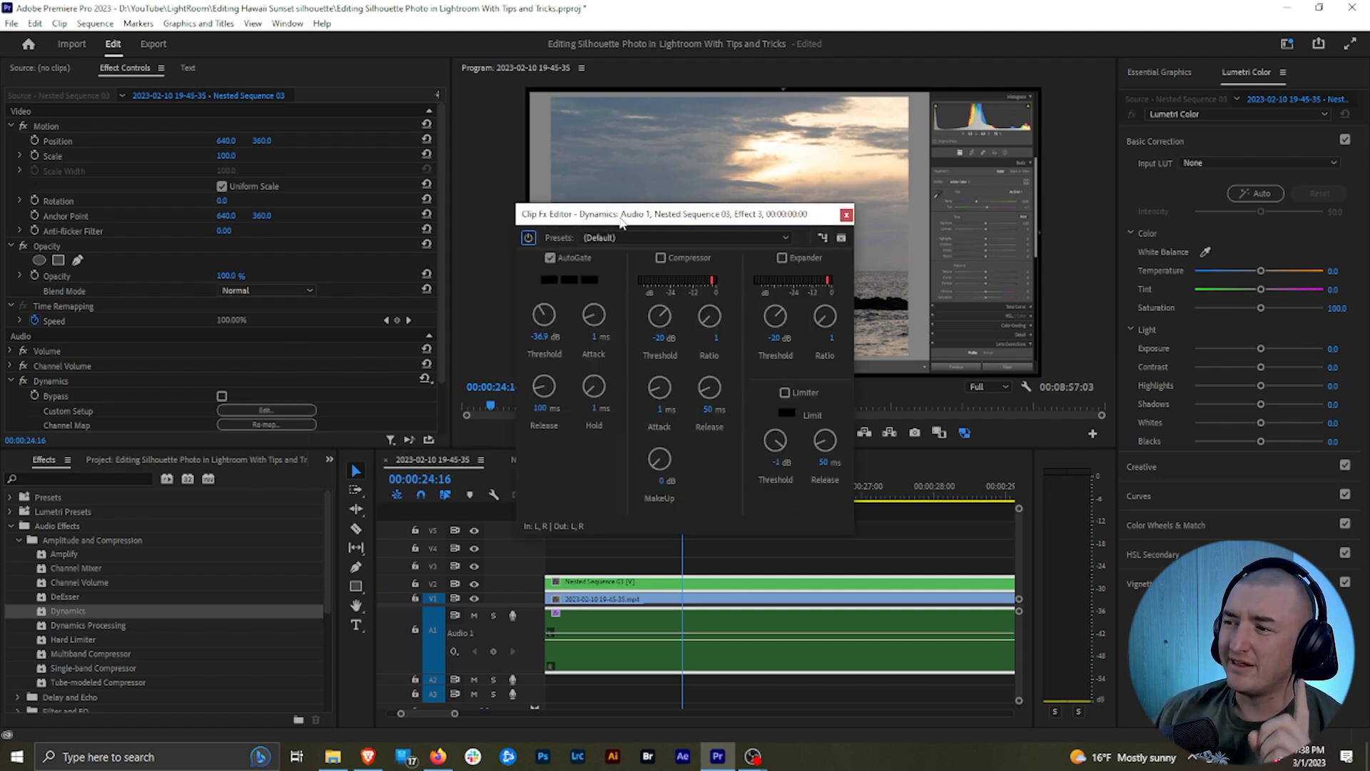
{"action": "mouse_move", "coordinate": [628, 240]}
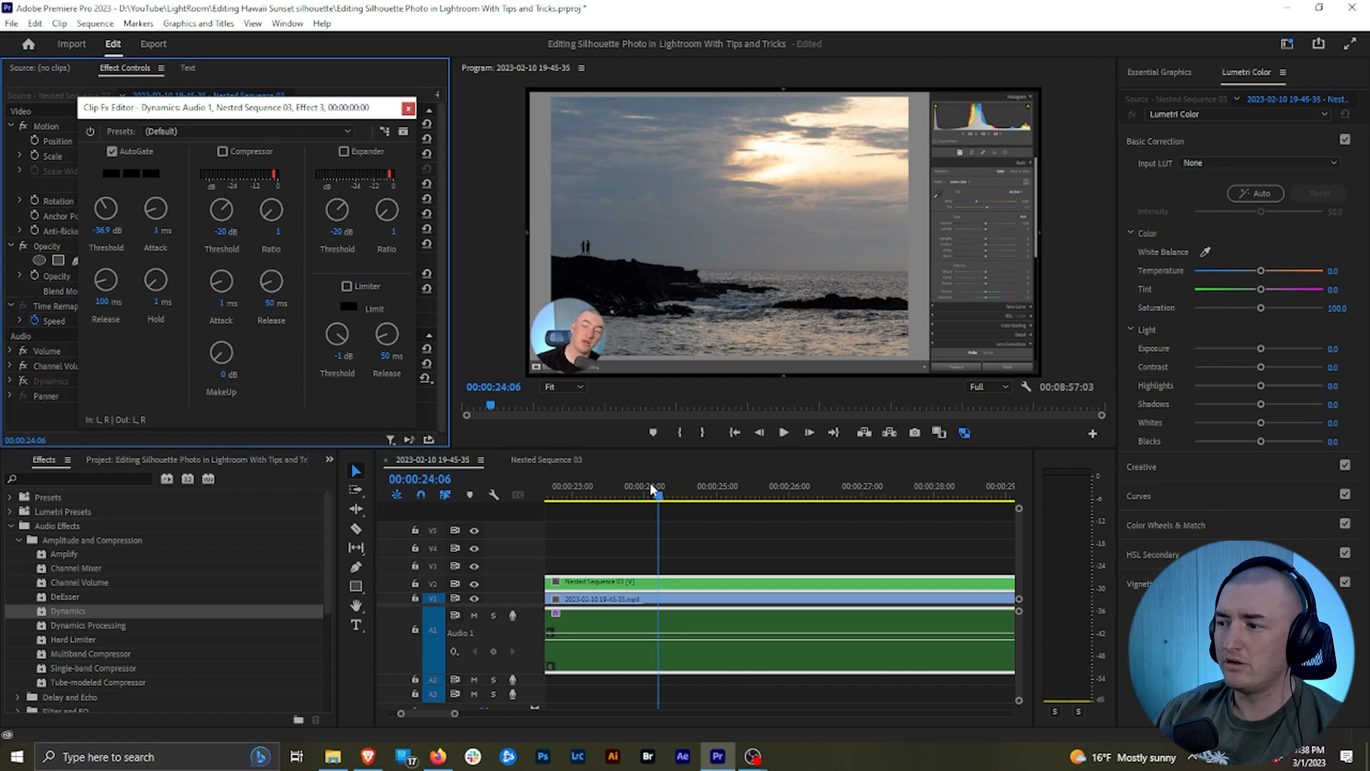
{"action": "left_click", "coordinate": [584, 495]}
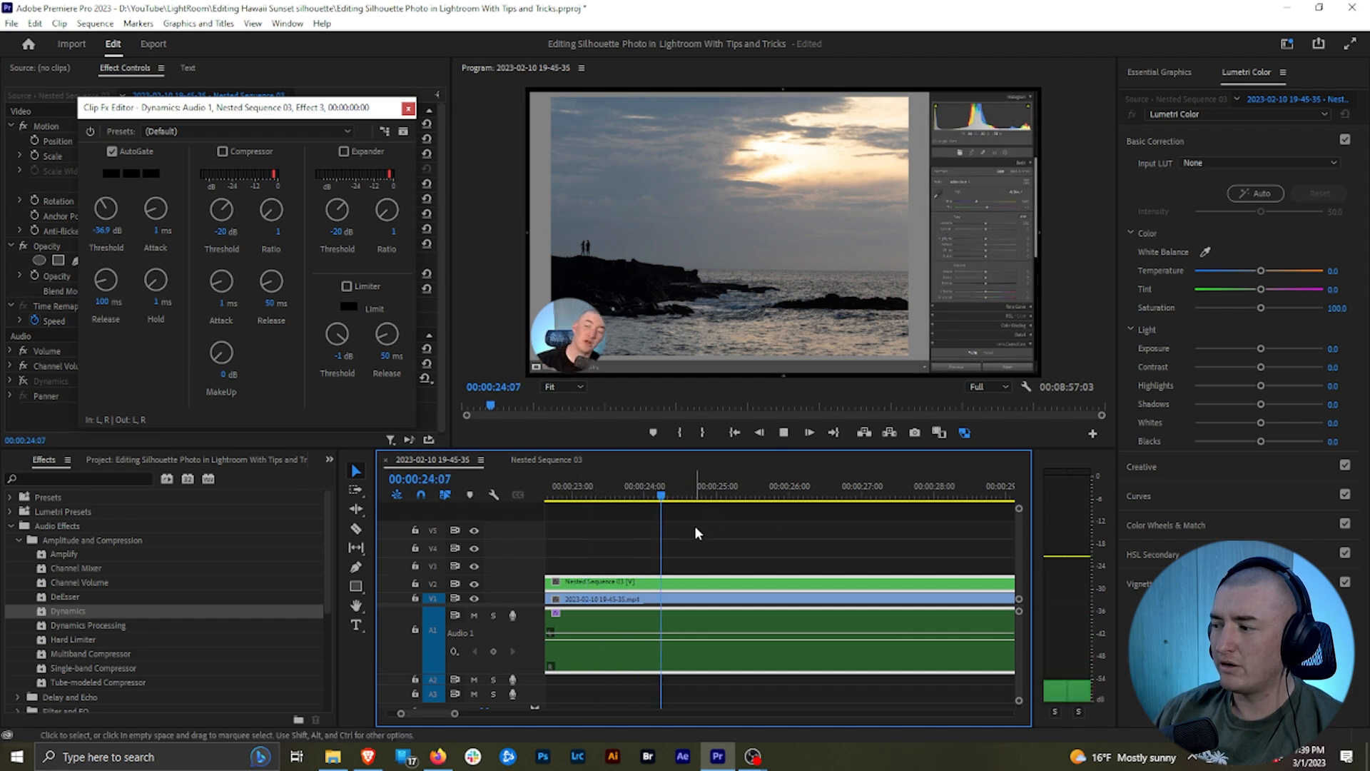
{"action": "left_click", "coordinate": [621, 495]}
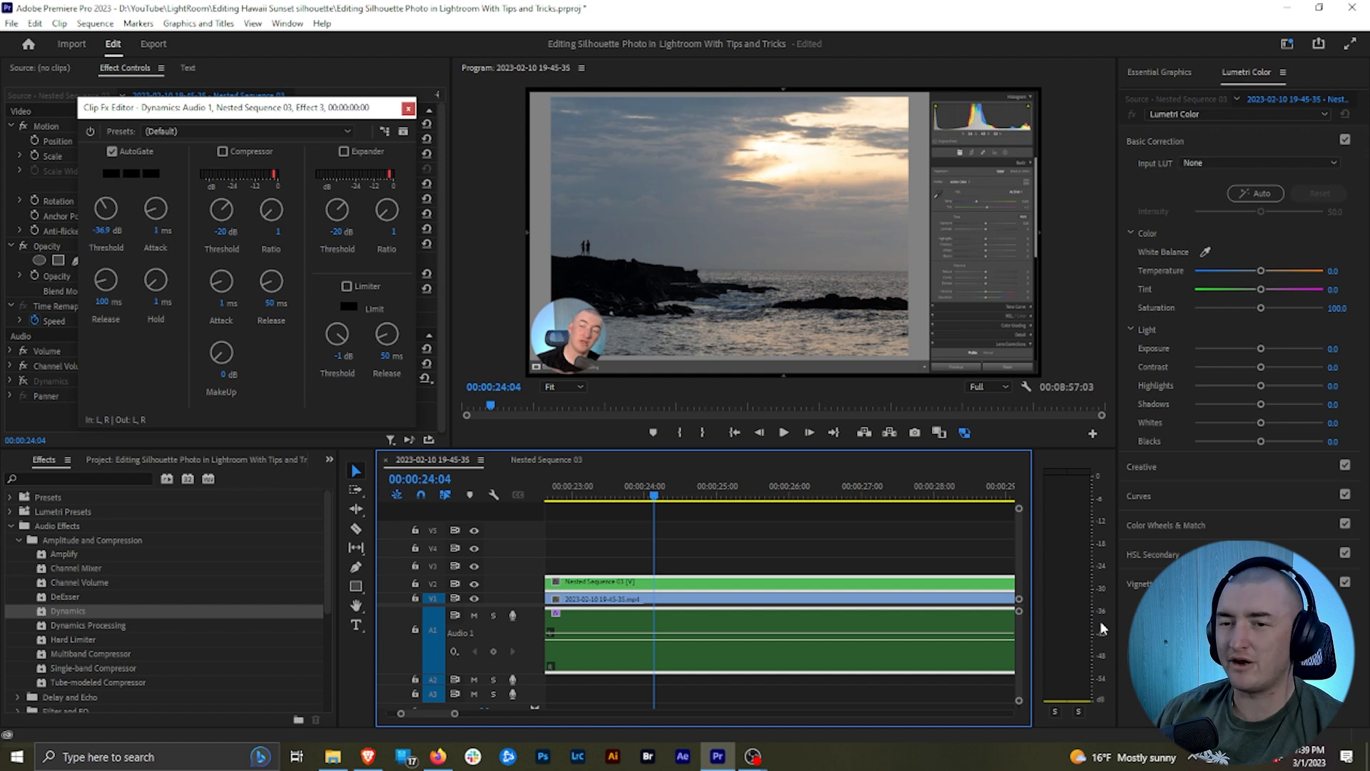
{"action": "mouse_move", "coordinate": [112, 271]}
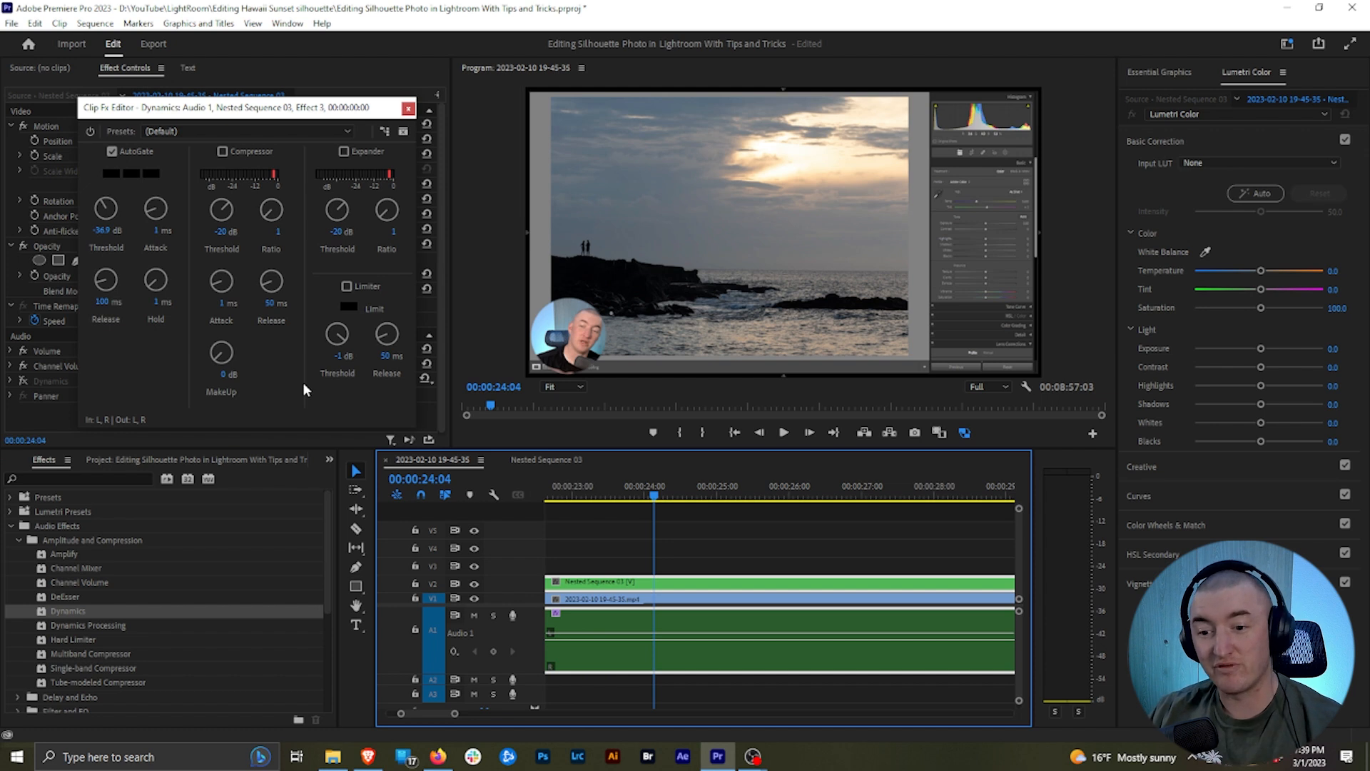
{"action": "mouse_move", "coordinate": [290, 369]}
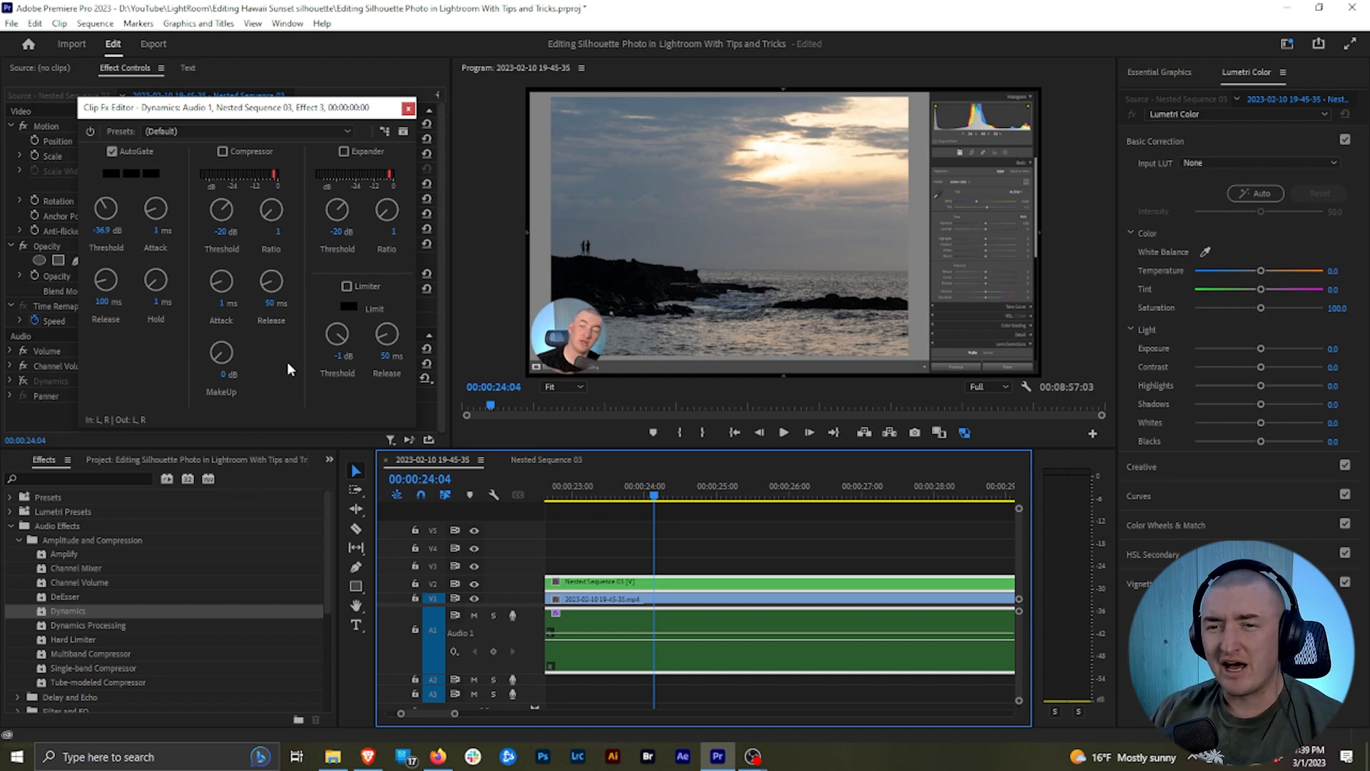
{"action": "mouse_move", "coordinate": [278, 366]}
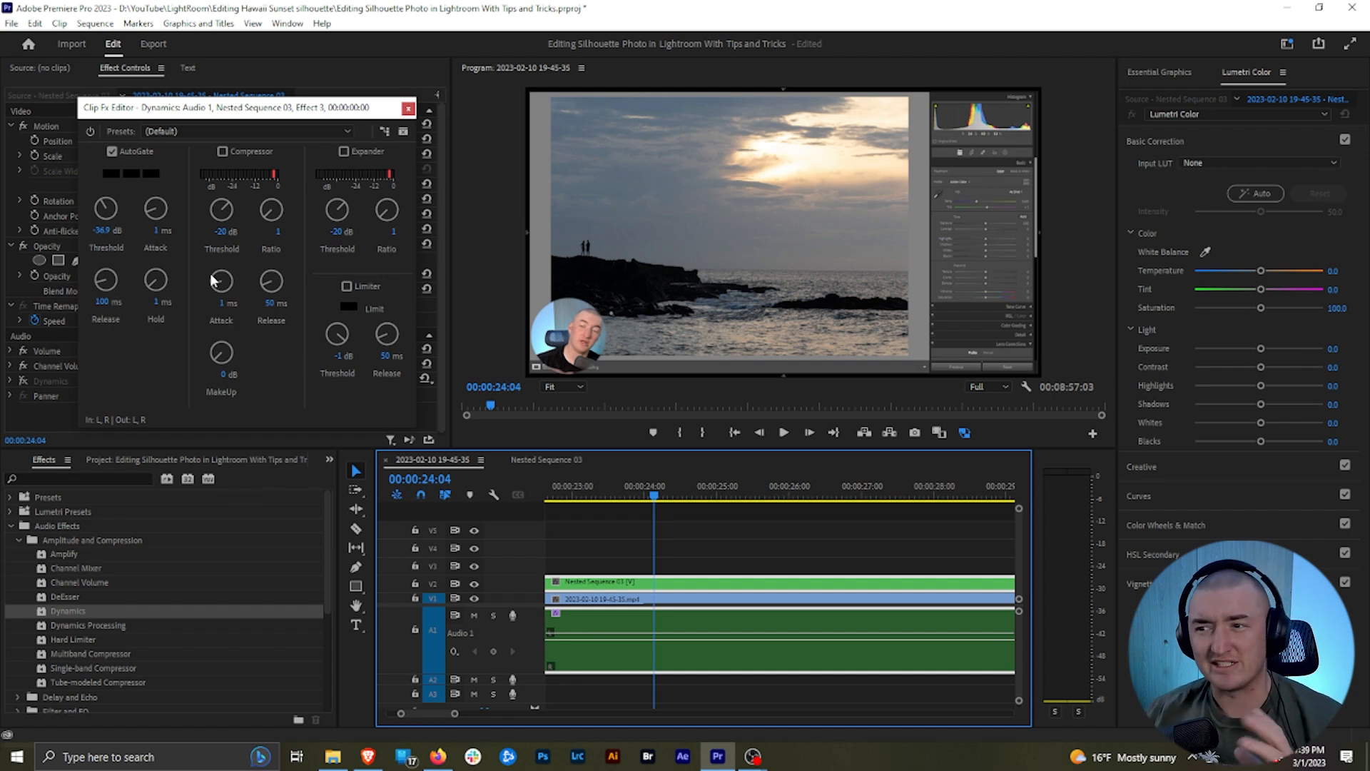
{"action": "mouse_move", "coordinate": [94, 227]}
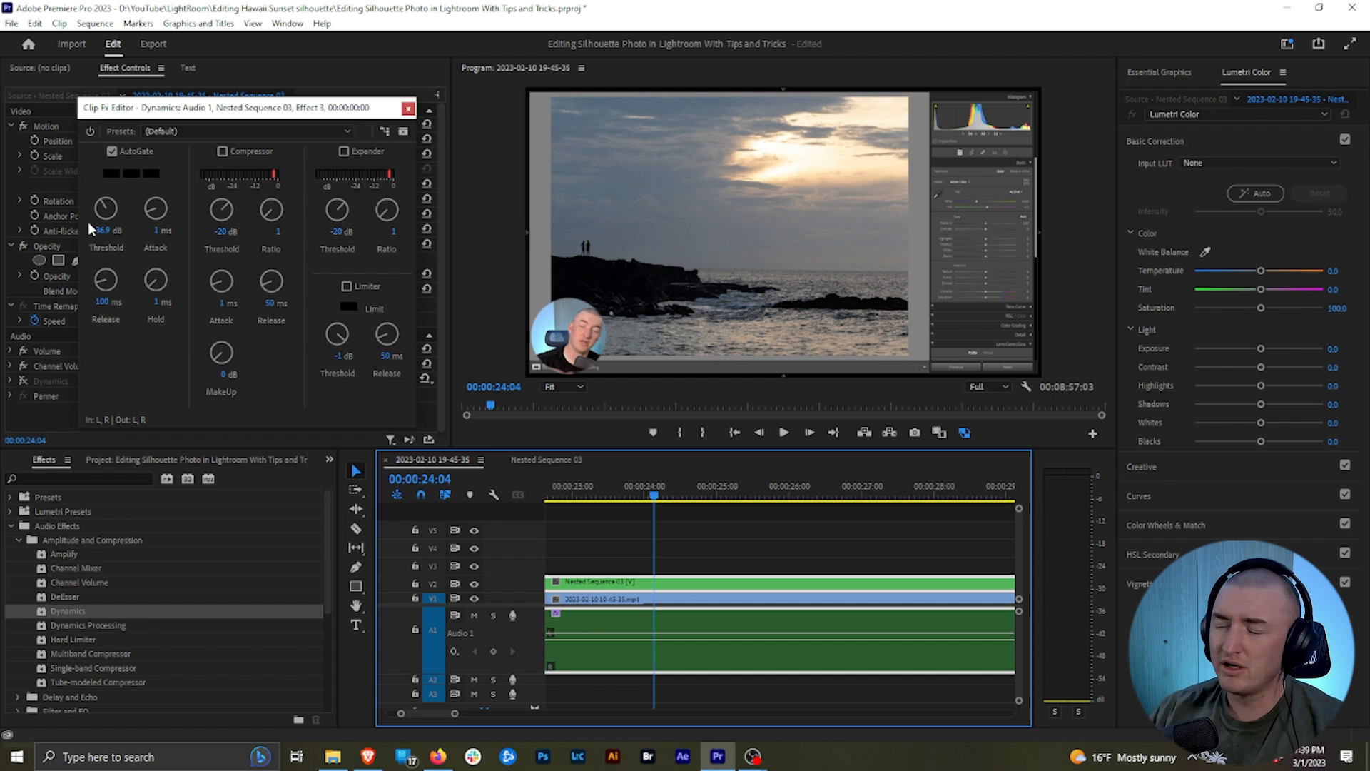